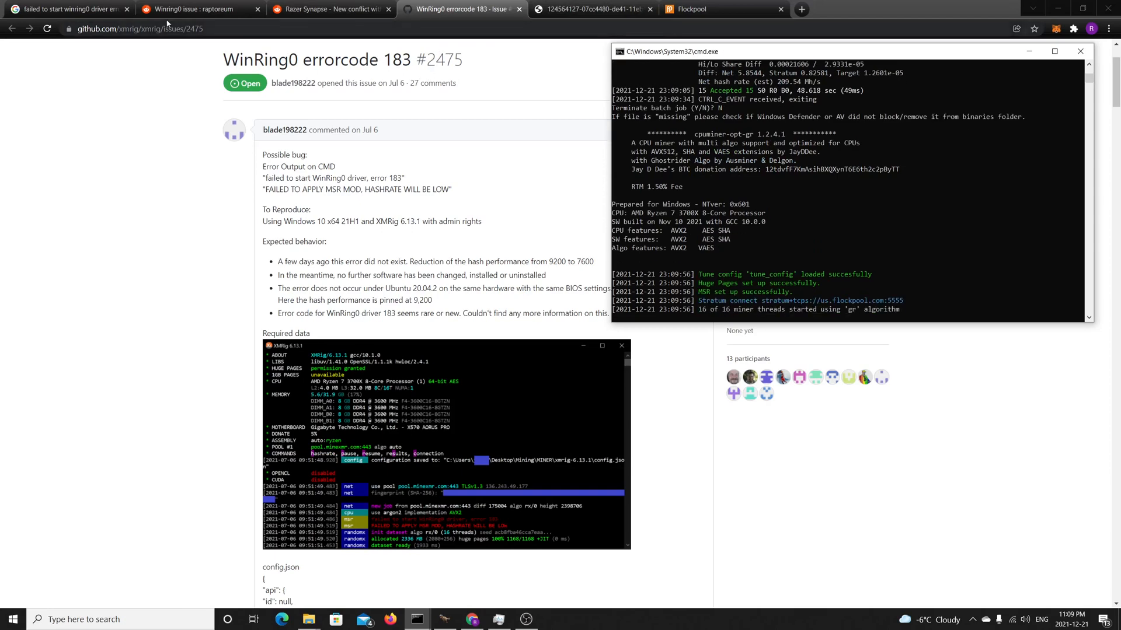
- Focus the cmd window so the restarted cpuminer-gr sets up MSR and connects to flockpool
{"action": "left_click", "coordinate": [1085, 50]}
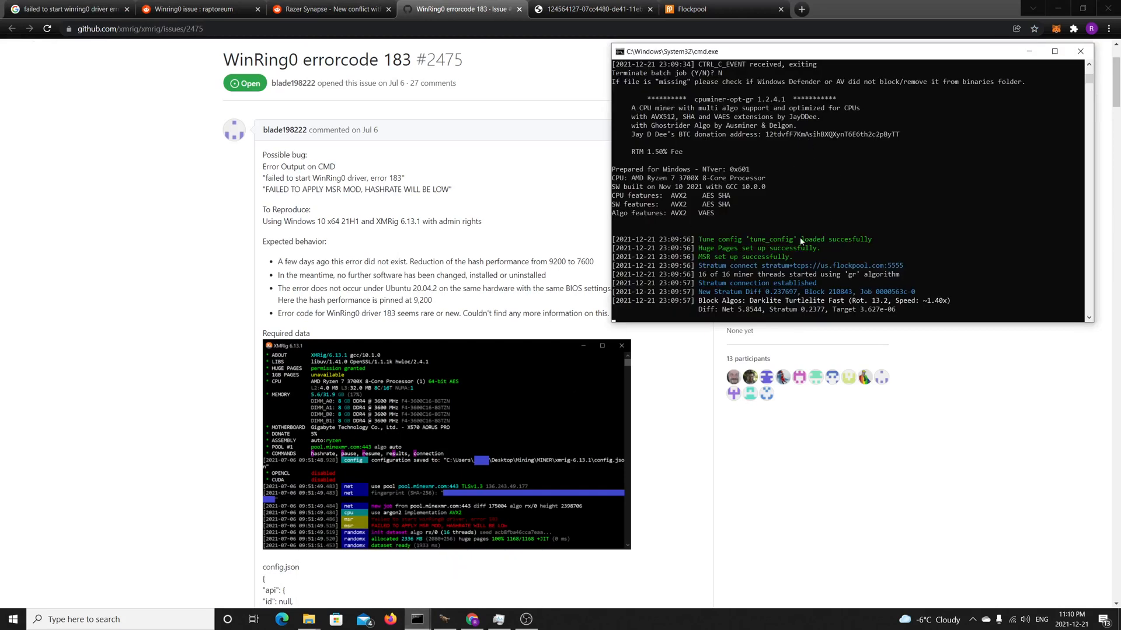
{"action": "mouse_move", "coordinate": [818, 247]}
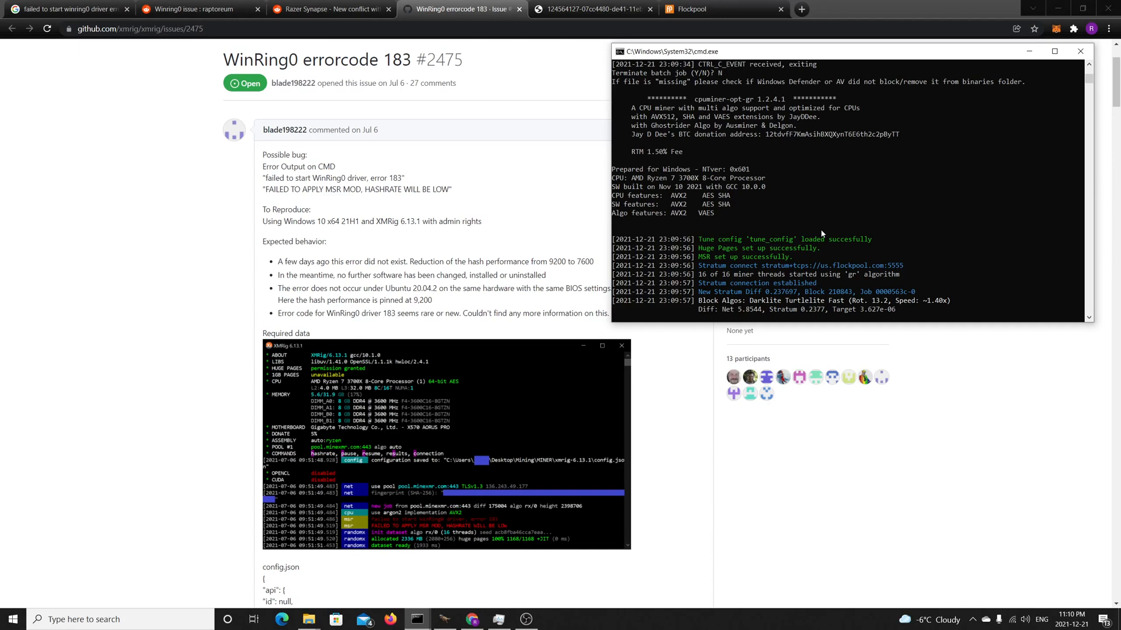
{"action": "mouse_move", "coordinate": [848, 221]}
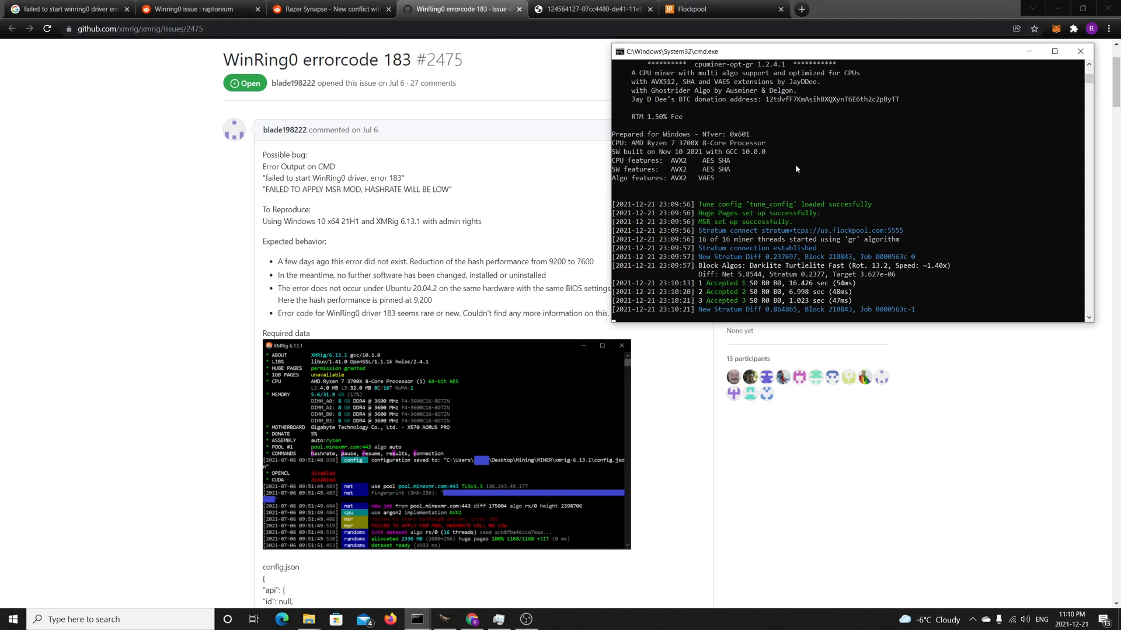
{"action": "mouse_move", "coordinate": [813, 181]}
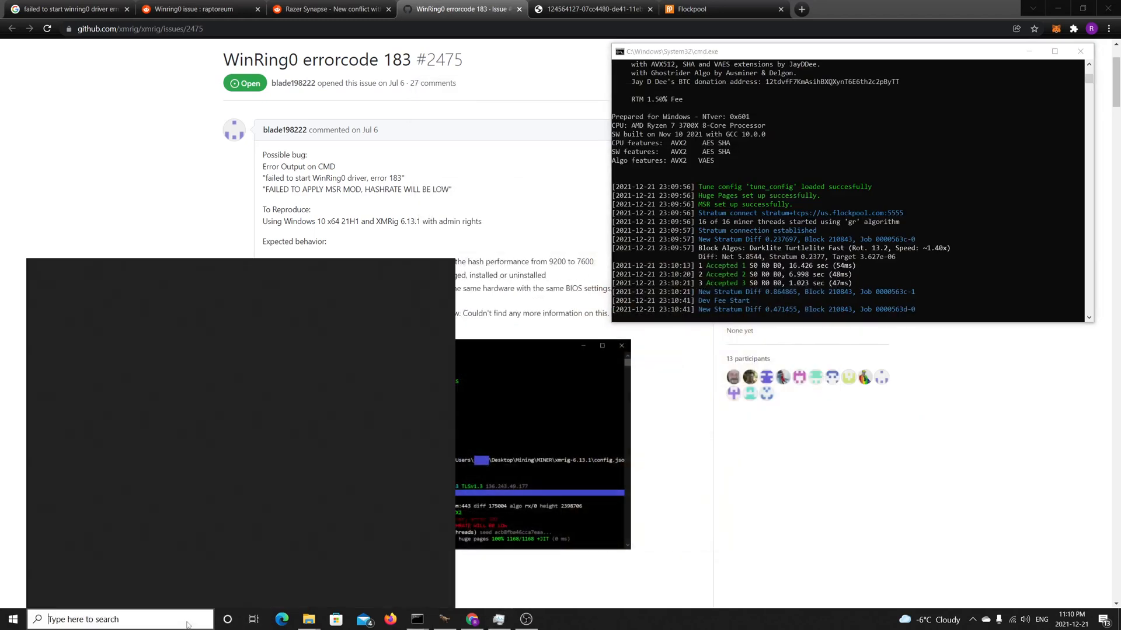
- Enter 'uni' in Start search, then interrupt the miner with Ctrl+C to get the terminate prompt
{"action": "type", "text": "uni"}
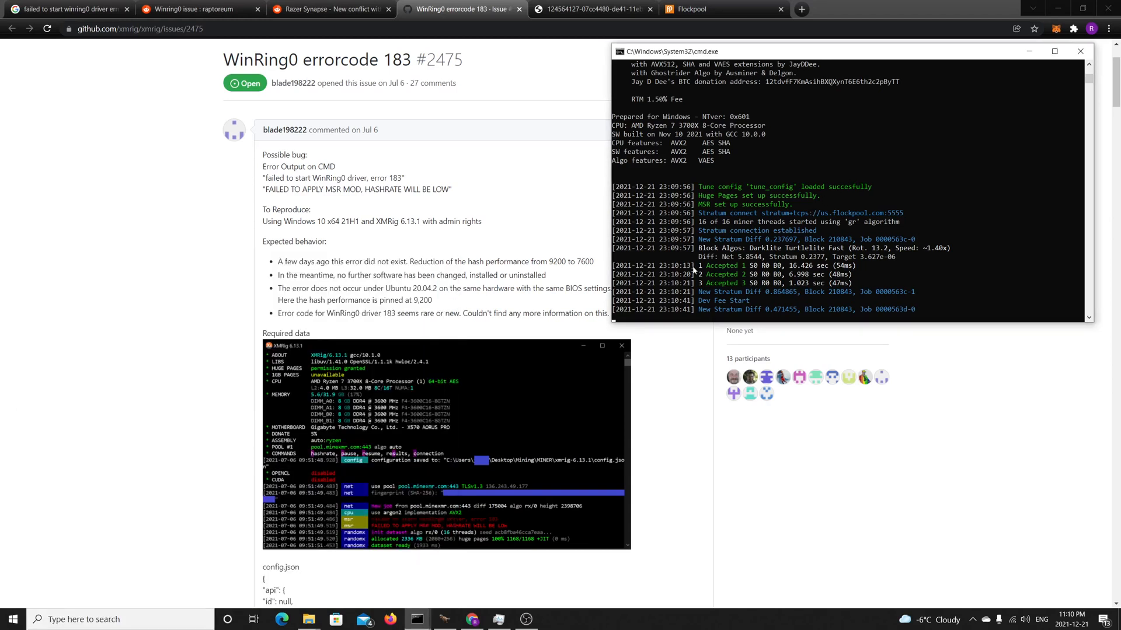
{"action": "key", "text": "Ctrl+c"}
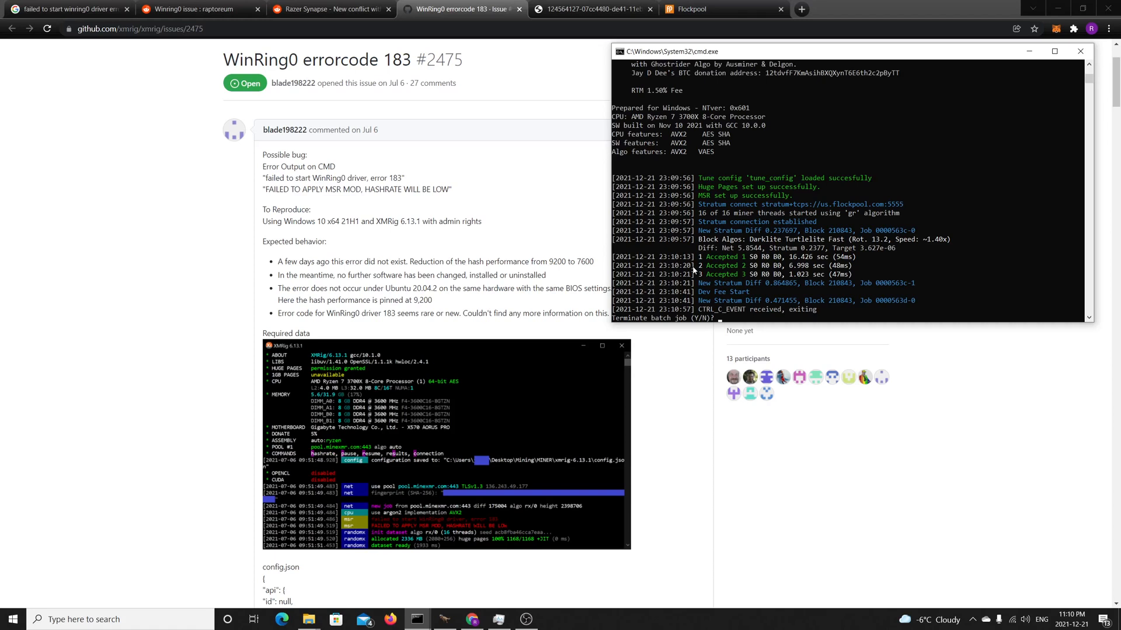
- Answer N to the terminate prompt and follow the restarted miner to its 100% periodic report
{"action": "type", "text": "N"}
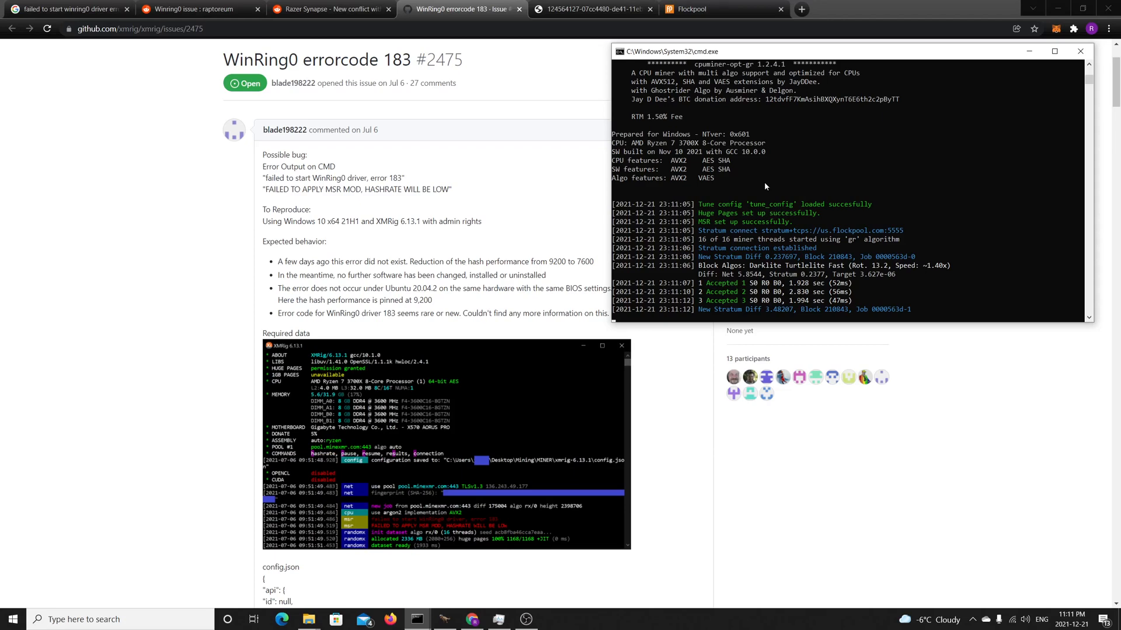
{"action": "scroll", "scroll_direction": "down", "scroll_amount": 3}
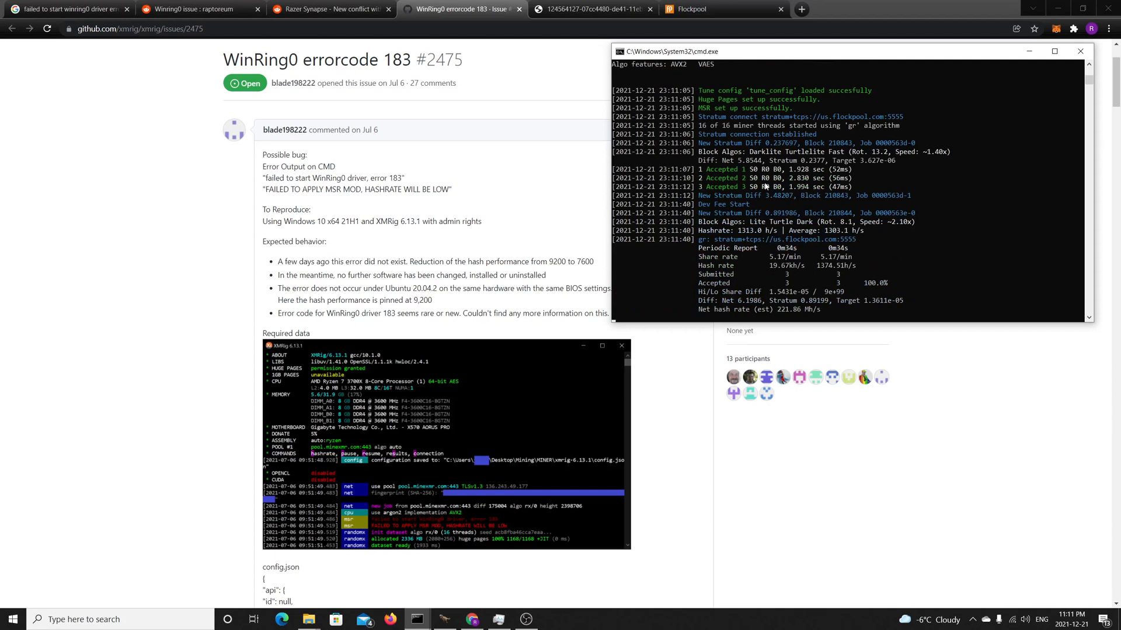